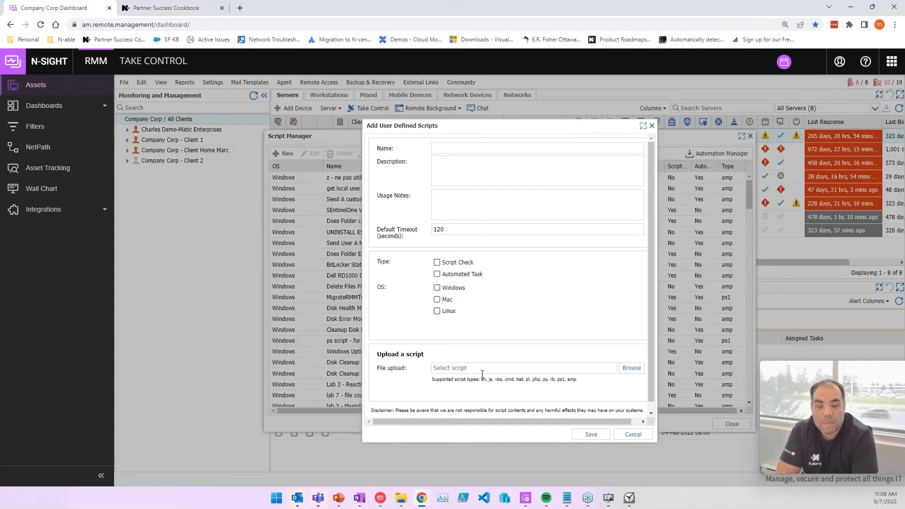
Close the Add User Defined Scripts form after noting the supported script types.
{"action": "left_click_drag", "start_coordinate": [479, 379], "coordinate": [577, 379]}
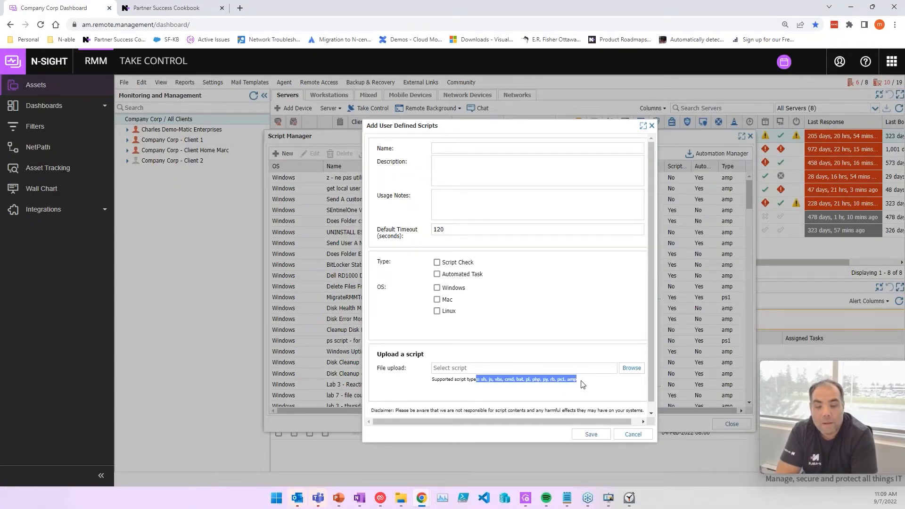
{"action": "left_click", "coordinate": [634, 433]}
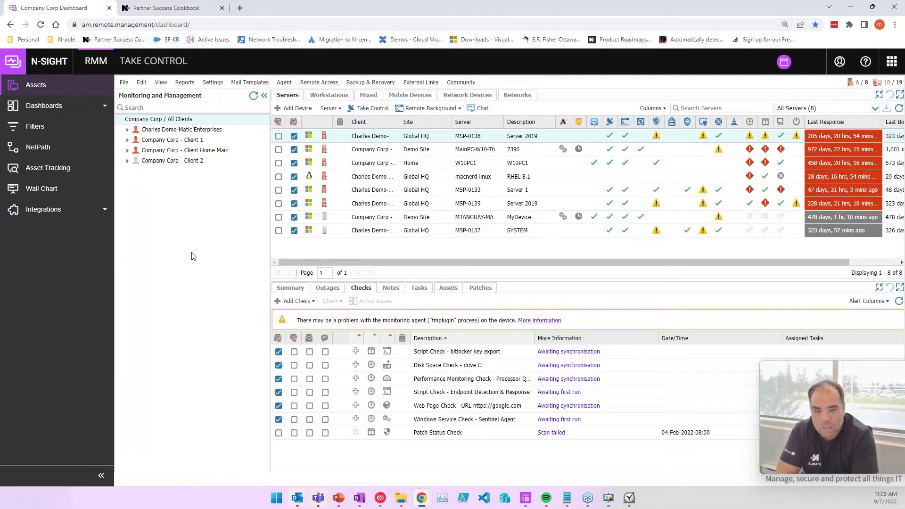
{"action": "mouse_move", "coordinate": [525, 498]}
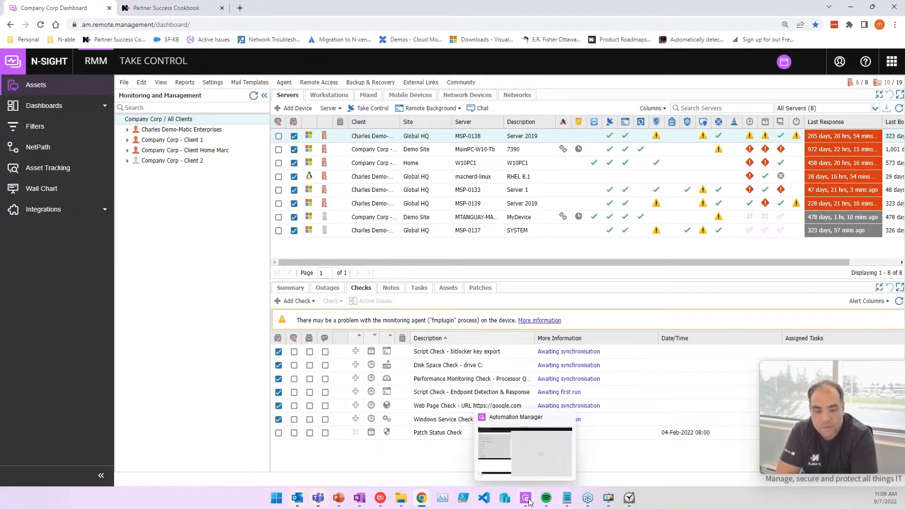
Scroll through the Install Chocolatey Package policy down to its Split String and ForEach blocks.
{"action": "left_click", "coordinate": [525, 498]}
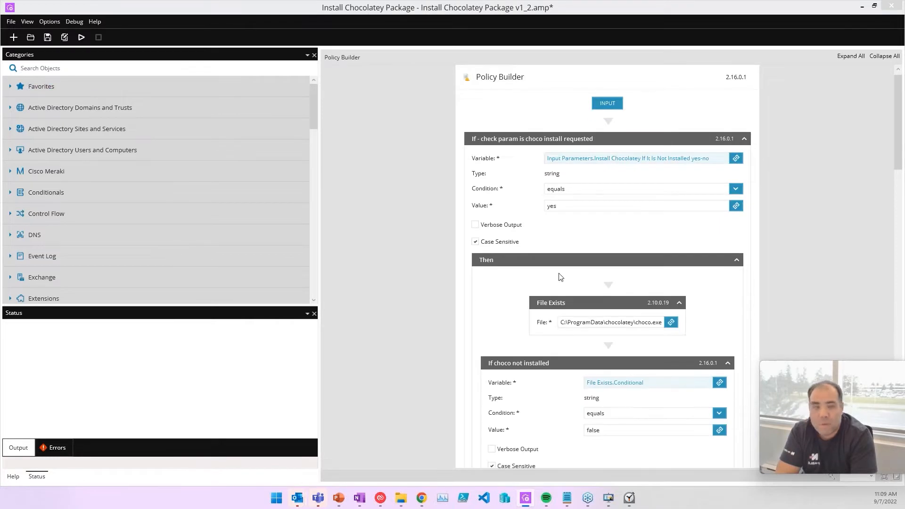
{"action": "mouse_move", "coordinate": [494, 178]}
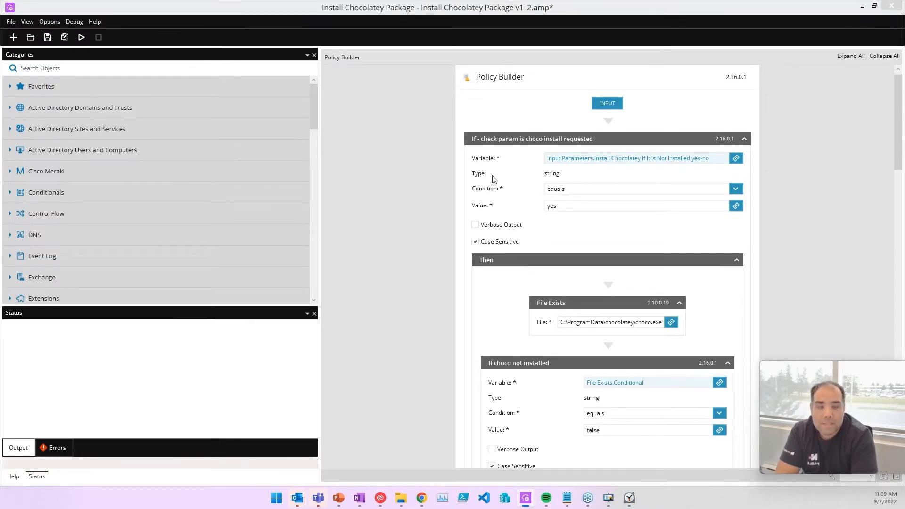
{"action": "mouse_move", "coordinate": [455, 159]}
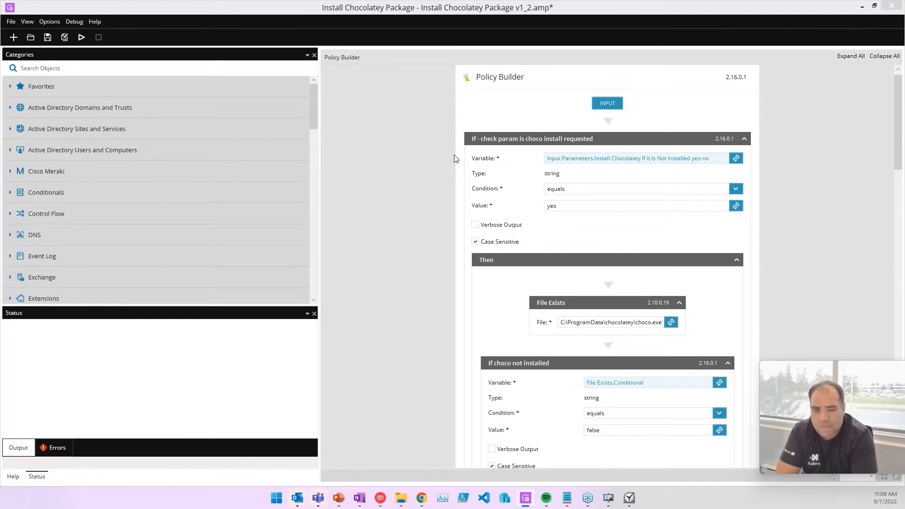
{"action": "mouse_move", "coordinate": [448, 158]}
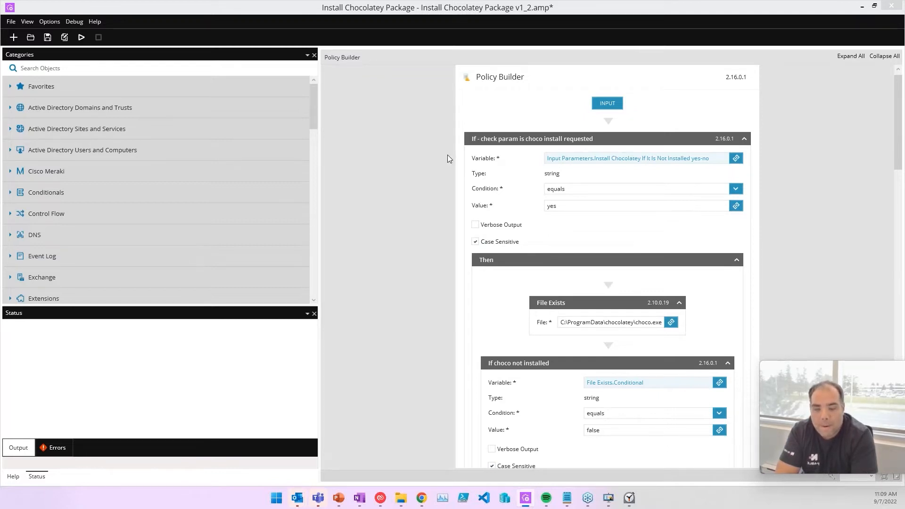
{"action": "mouse_move", "coordinate": [405, 156]}
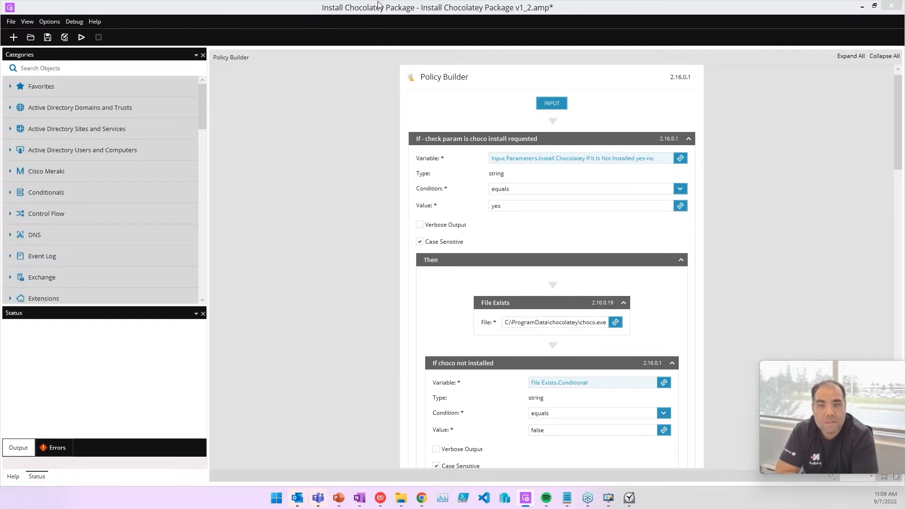
{"action": "mouse_move", "coordinate": [419, 86]}
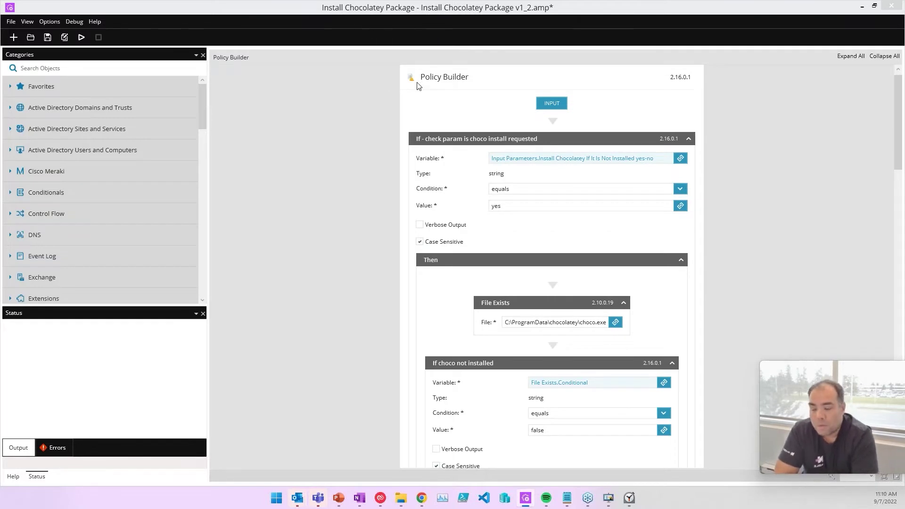
{"action": "scroll", "scroll_direction": "down", "scroll_amount": 3}
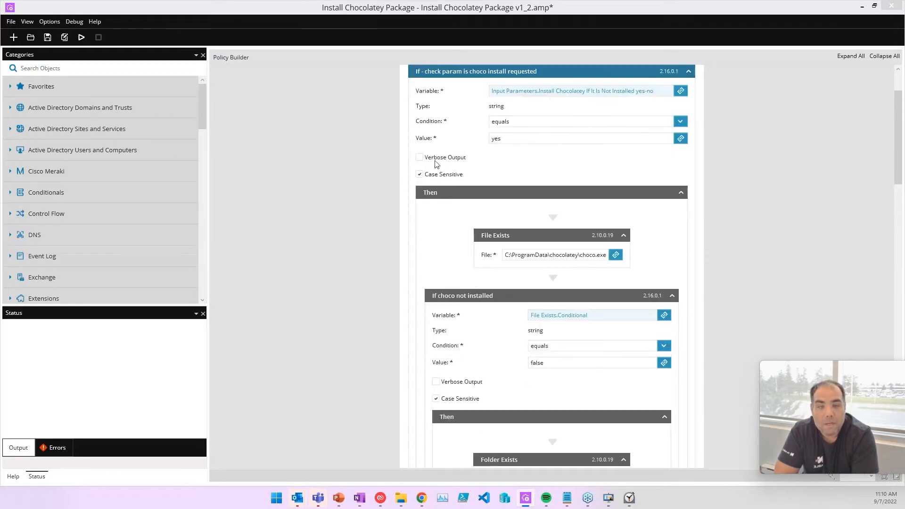
{"action": "mouse_move", "coordinate": [470, 143]}
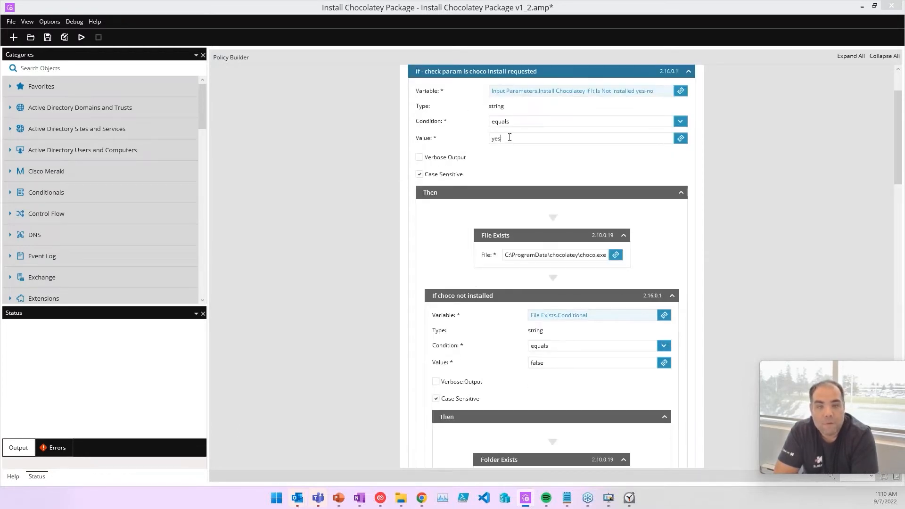
{"action": "scroll", "scroll_direction": "down", "scroll_amount": 3}
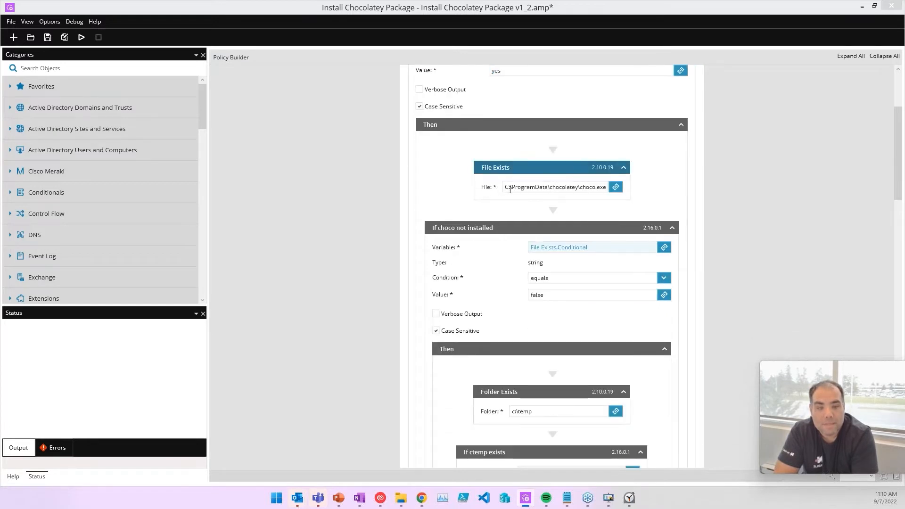
{"action": "scroll", "scroll_direction": "down", "scroll_amount": 3}
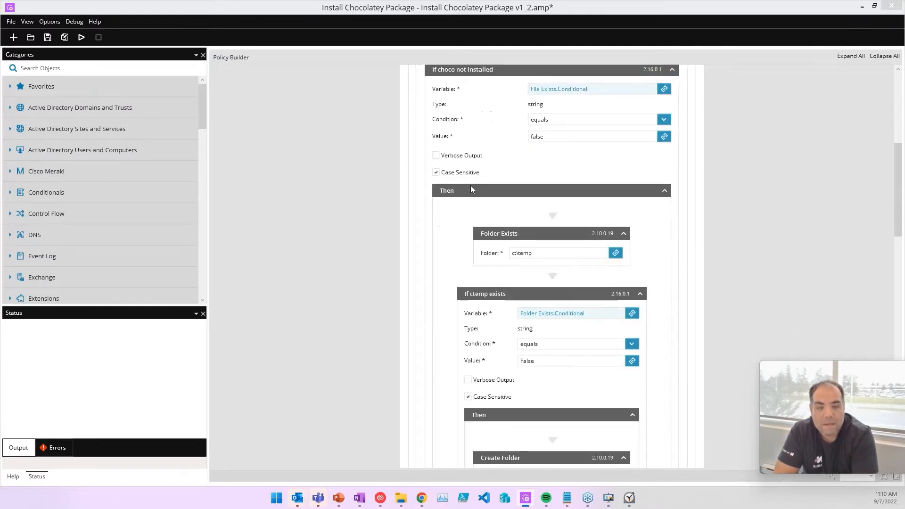
{"action": "scroll", "scroll_direction": "down", "scroll_amount": 3}
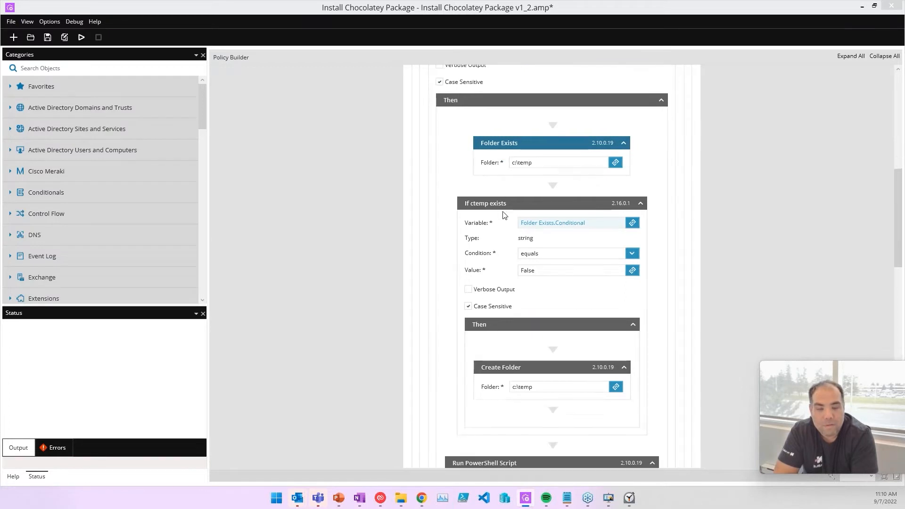
{"action": "scroll", "scroll_direction": "down", "scroll_amount": 3}
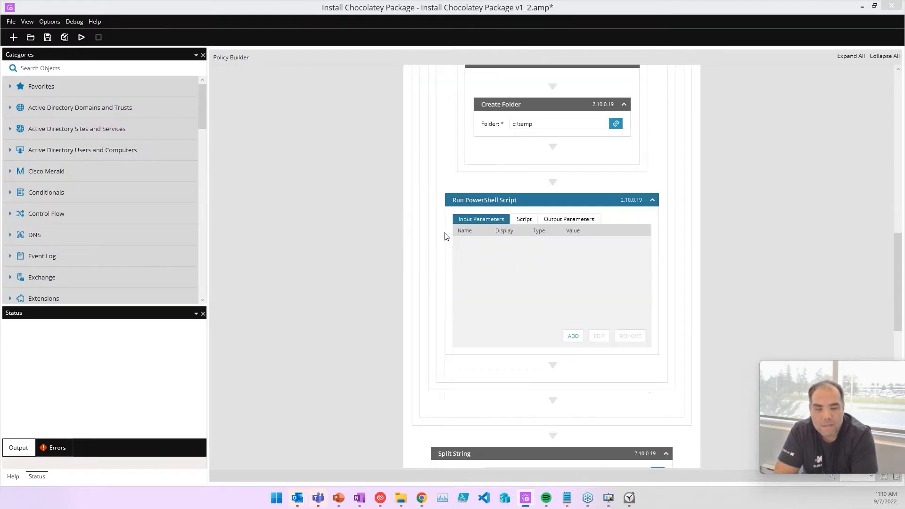
{"action": "scroll", "scroll_direction": "down", "scroll_amount": 3}
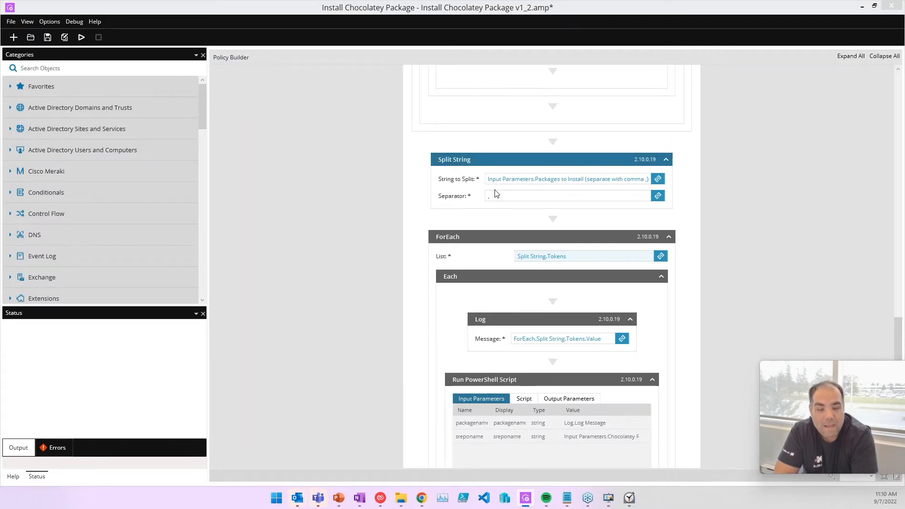
Bring up the policy's start parameters and highlight the packages value googlechrome,vlc,winrar.
{"action": "left_click", "coordinate": [82, 38]}
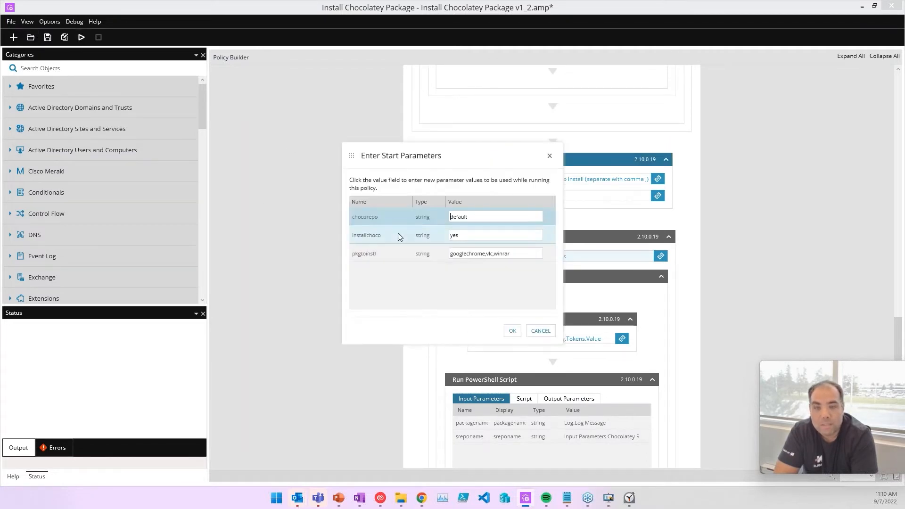
{"action": "left_click", "coordinate": [495, 252]}
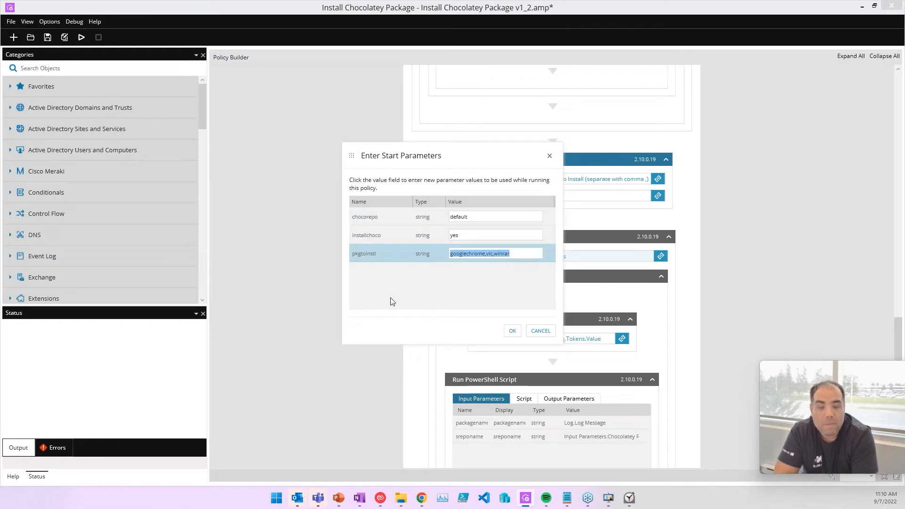
{"action": "mouse_move", "coordinate": [428, 271]}
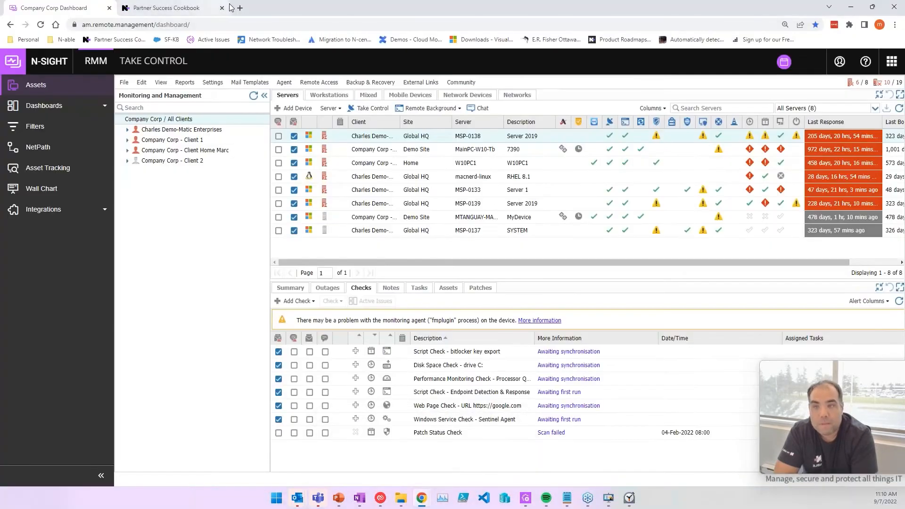
Find Adobe Acrobat Reader on the Chocolatey community packages page and copy its name adobereader.
{"action": "type", "text": "chocolatey.org/packages"}
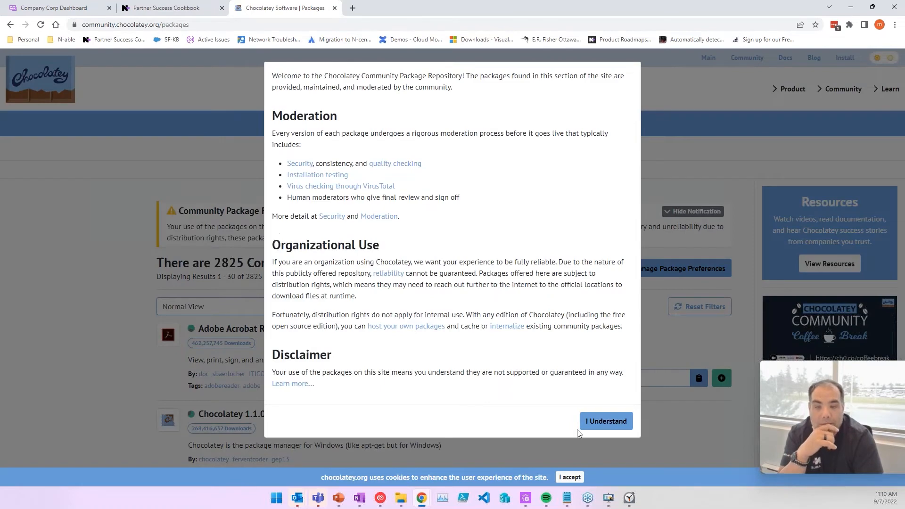
{"action": "left_click", "coordinate": [606, 421]}
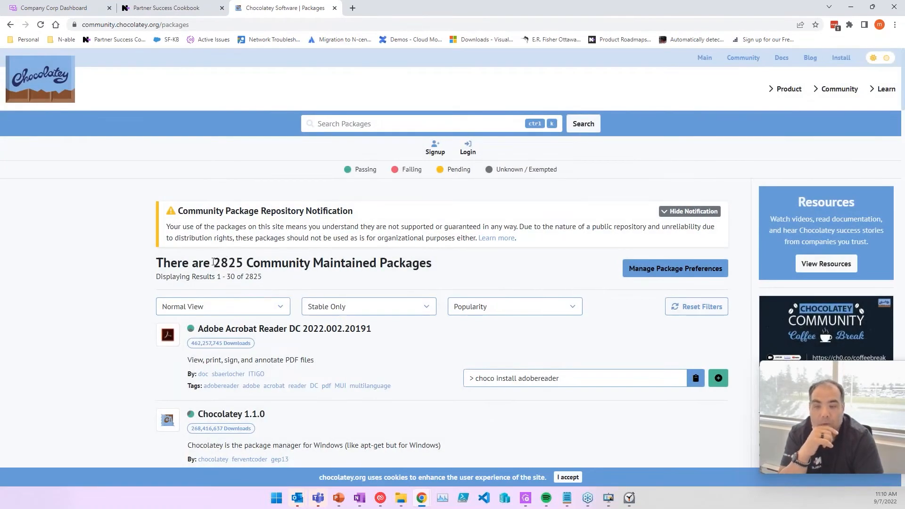
{"action": "scroll", "scroll_direction": "down", "scroll_amount": 3}
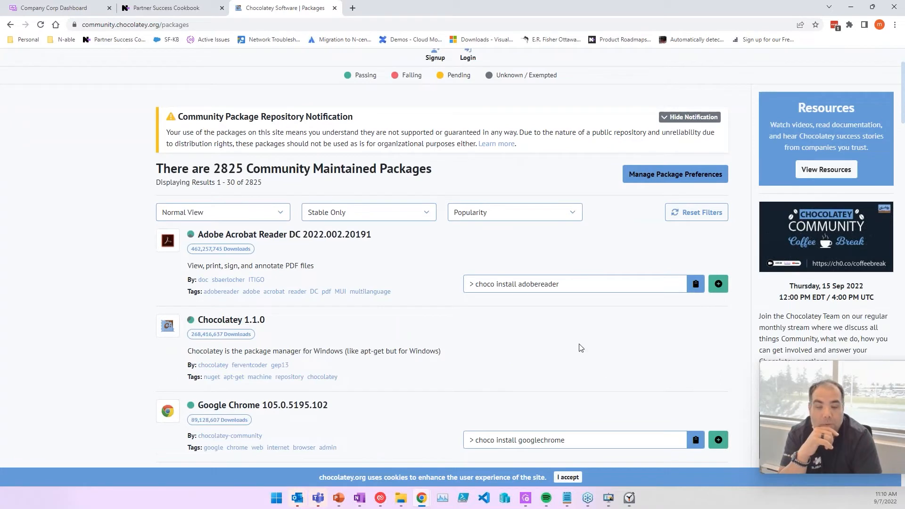
{"action": "double_click", "coordinate": [536, 284]}
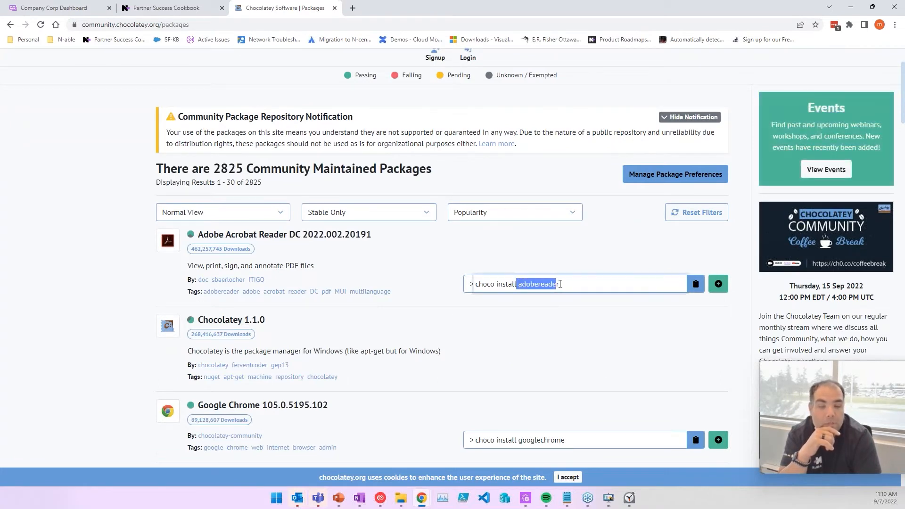
{"action": "left_click", "coordinate": [503, 328]}
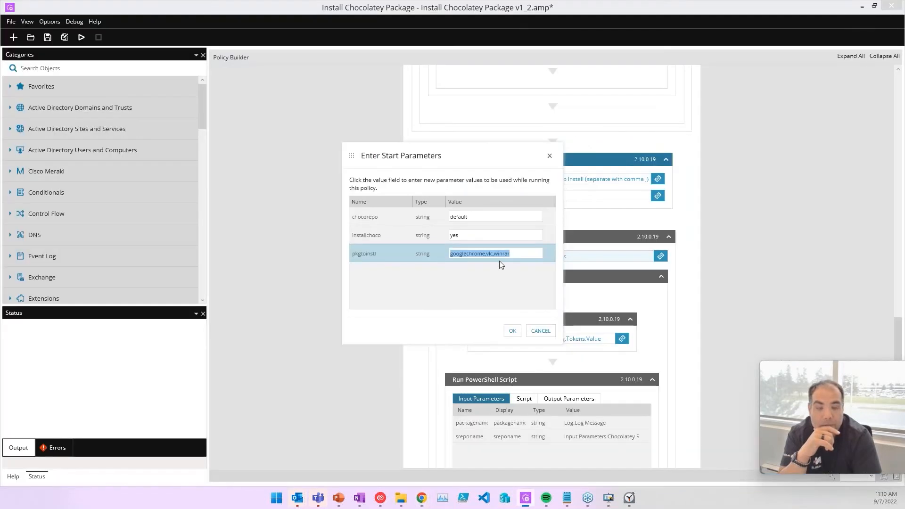
Extend the packages parameter to googlechrome,vlc,winrar plus the Adobe Reader package.
{"action": "type", "text": "googlechrome,vlc,winrar,adob"}
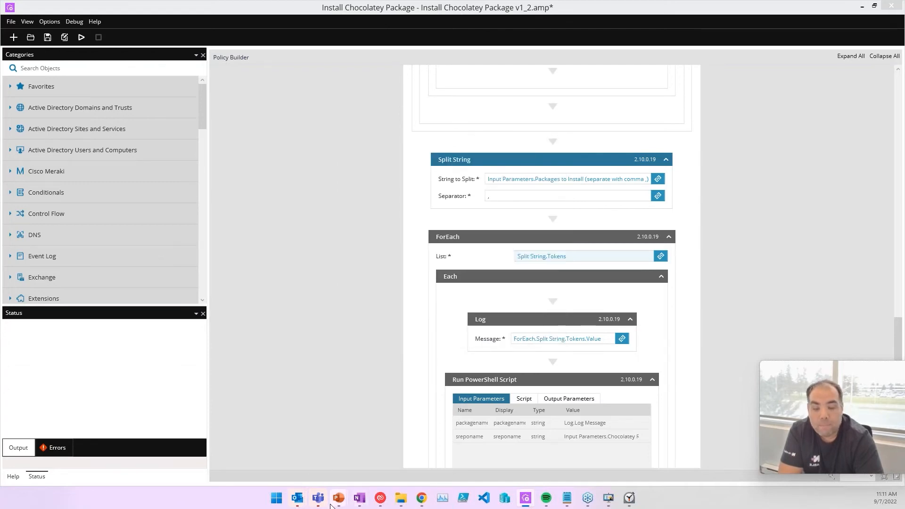
{"action": "mouse_move", "coordinate": [421, 498]}
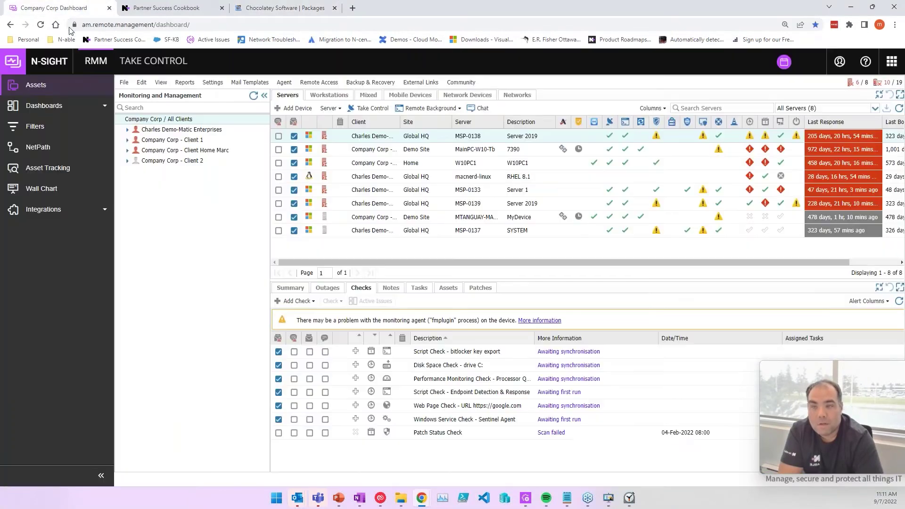
Start a new user-defined script from Settings > Script Manager.
{"action": "left_click", "coordinate": [213, 82]}
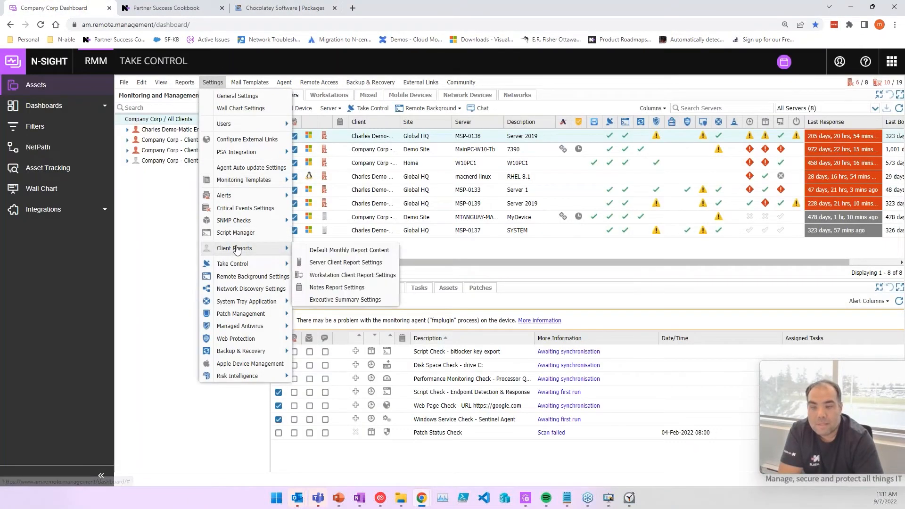
{"action": "left_click", "coordinate": [235, 232]}
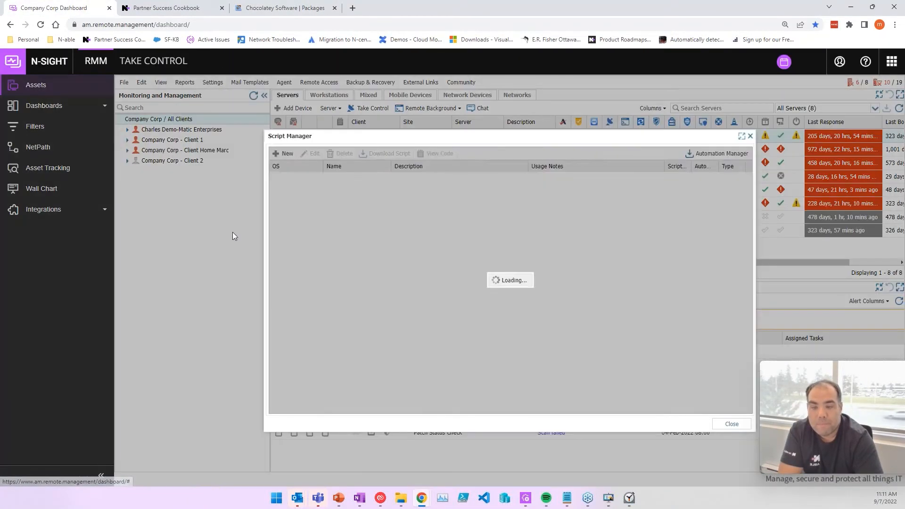
{"action": "left_click", "coordinate": [282, 153]}
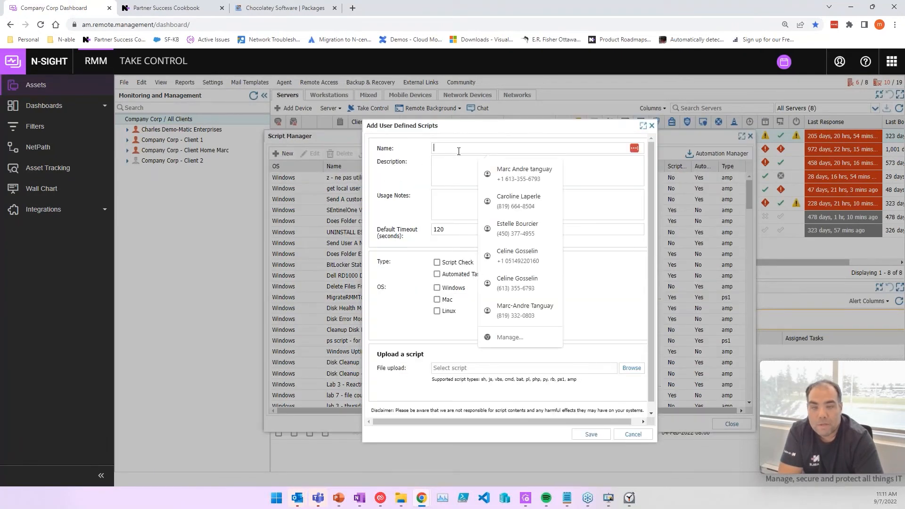
Name it chocolatey install apps, mark it as a Windows automated task, and close the form.
{"action": "type", "text": "chocolateeh"}
{"action": "left_click", "coordinate": [537, 169]}
{"action": "type", "text": "install apps using c"}
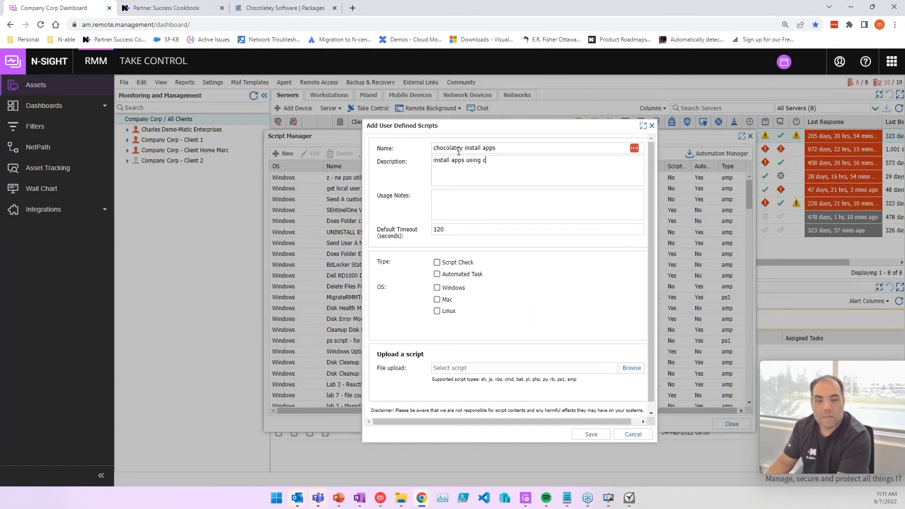
{"action": "type", "text": "hocolatey"}
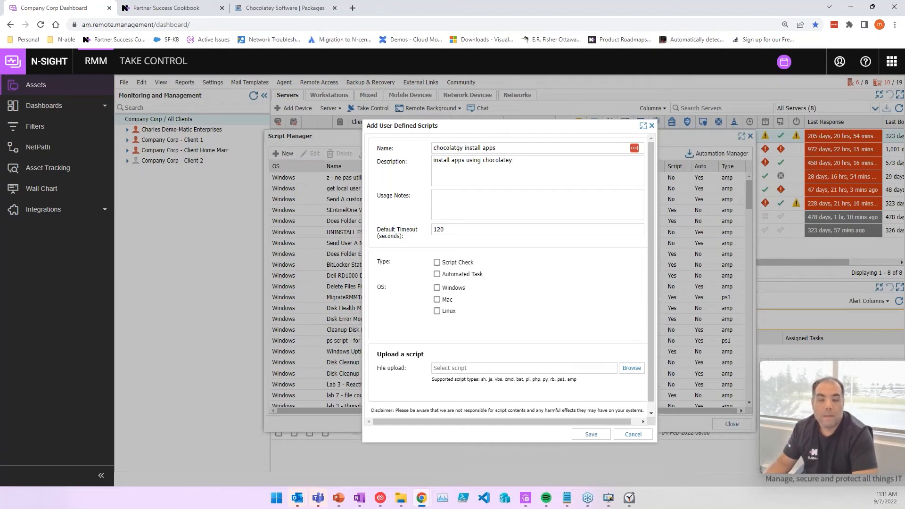
{"action": "left_click", "coordinate": [438, 275]}
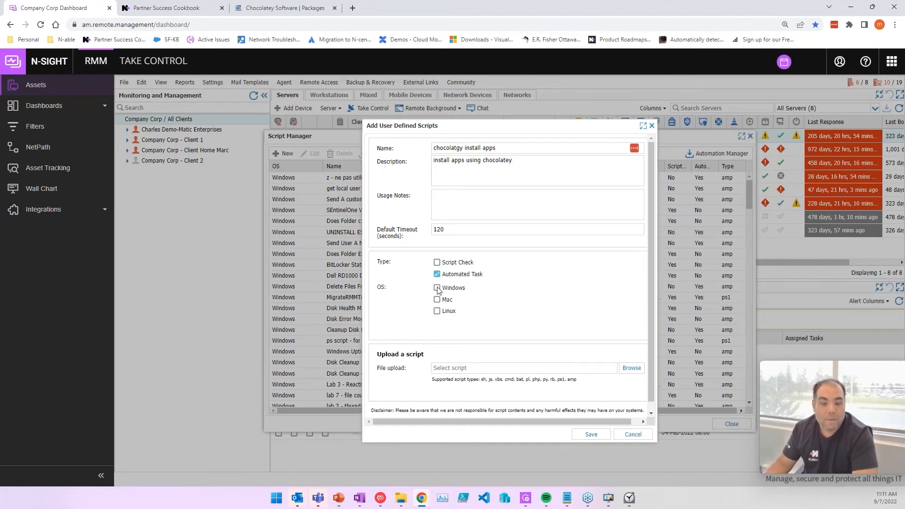
{"action": "left_click", "coordinate": [437, 288]}
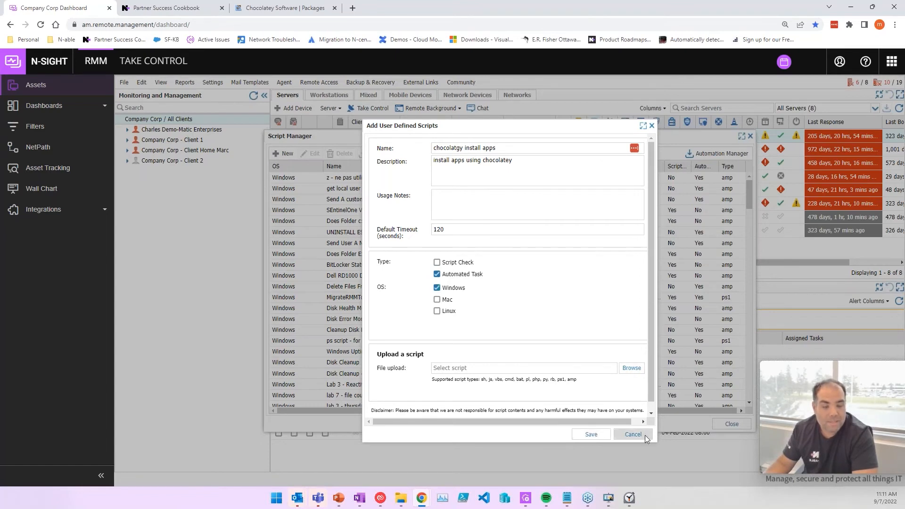
{"action": "left_click", "coordinate": [634, 433]}
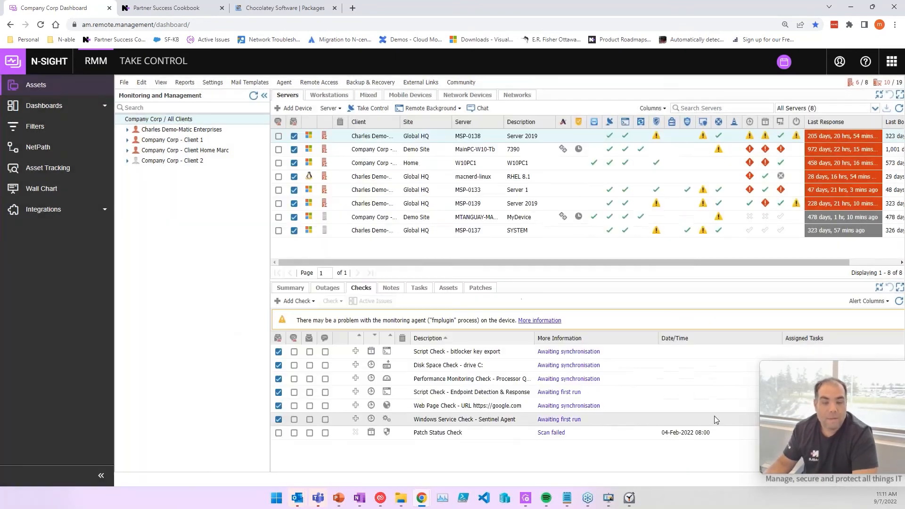
List the automated tasks for Company Corp - Client 1 and dismiss the Add Automated Task prompt.
{"action": "left_click", "coordinate": [418, 288]}
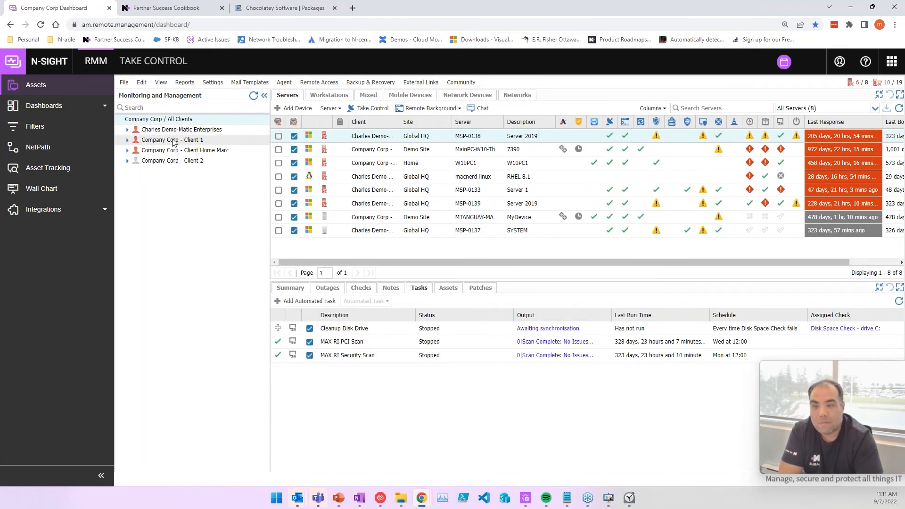
{"action": "left_click", "coordinate": [185, 150]}
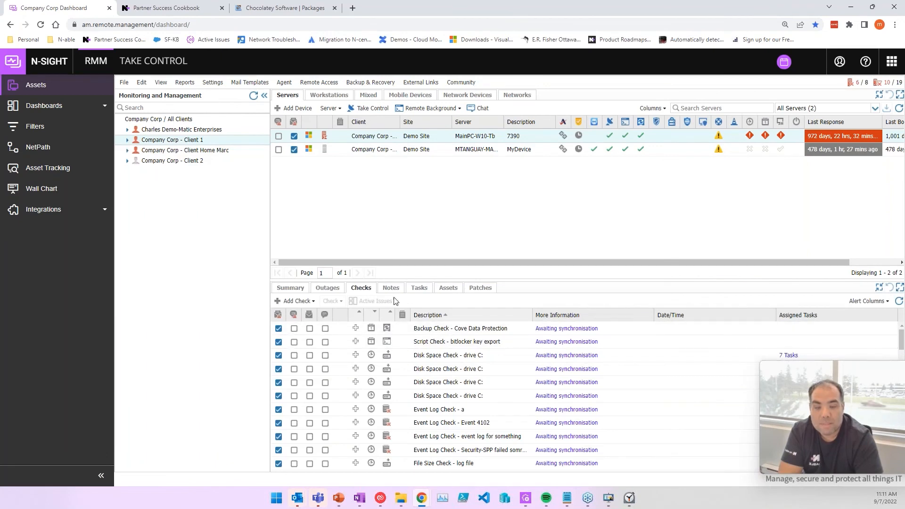
{"action": "left_click", "coordinate": [418, 288]}
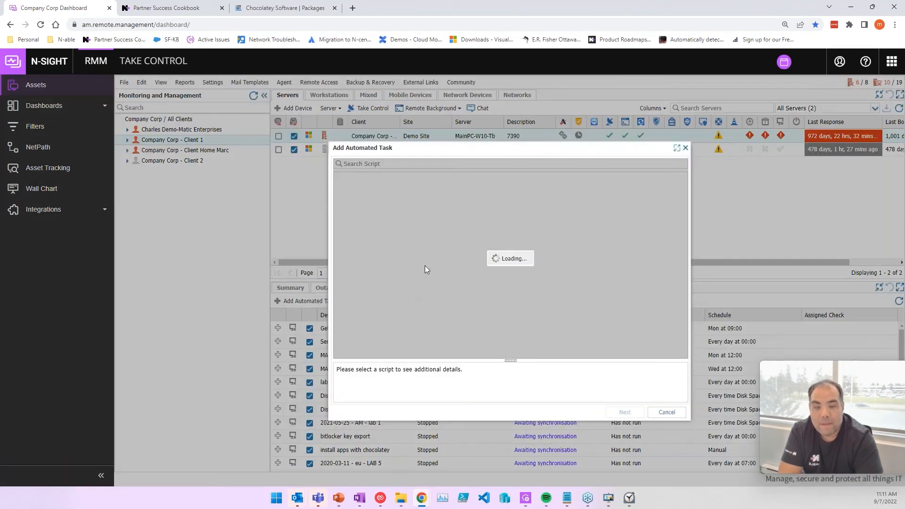
{"action": "left_click", "coordinate": [667, 412]}
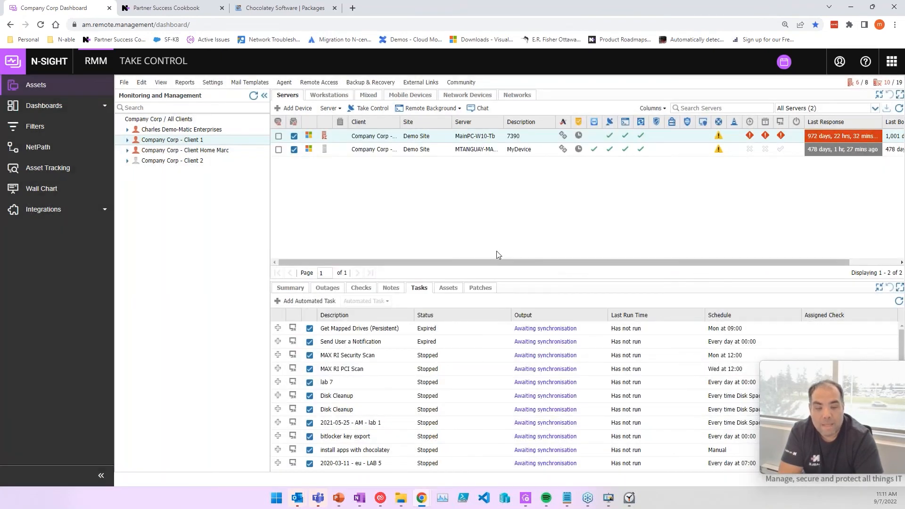